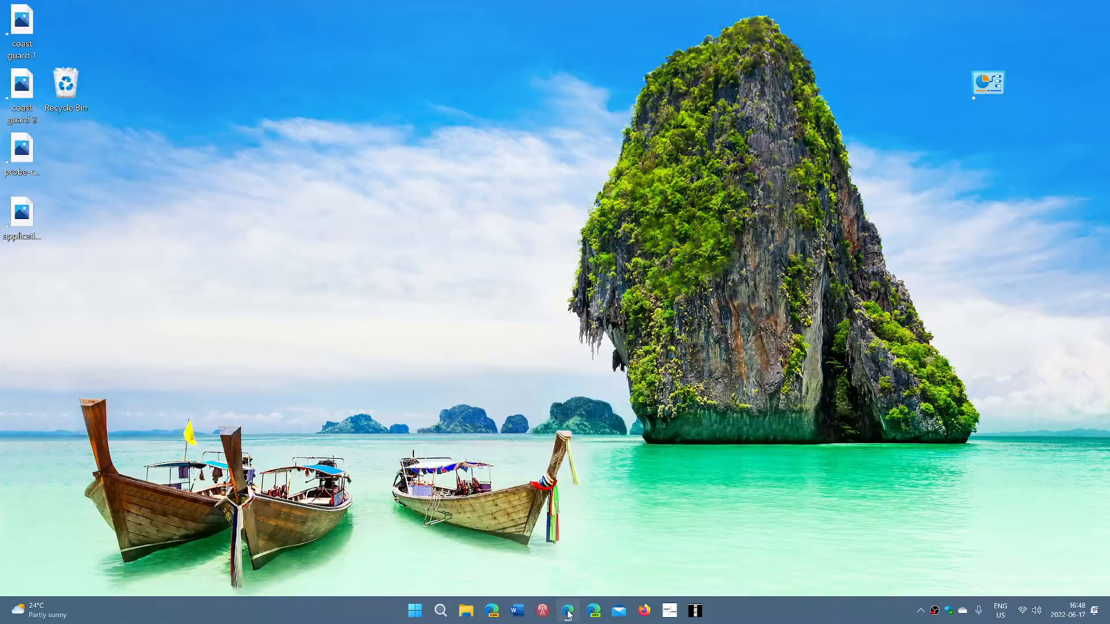
Step: Bring up Edge on the Windows 10, version 21H2 release health page and scan its Known issues table
click(566, 611)
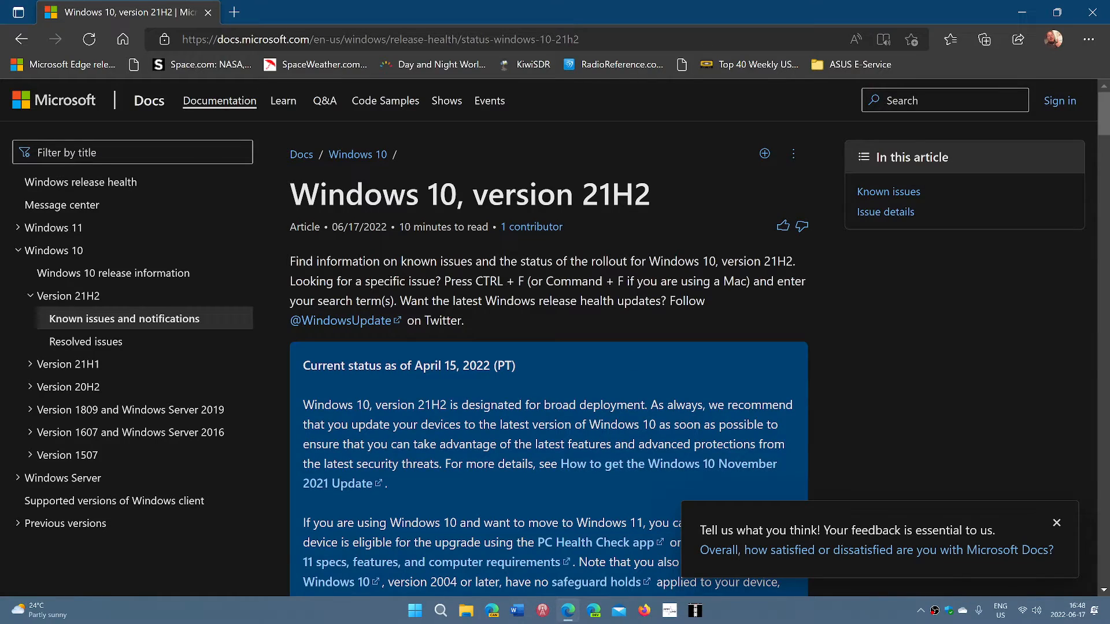
scroll(down, 3)
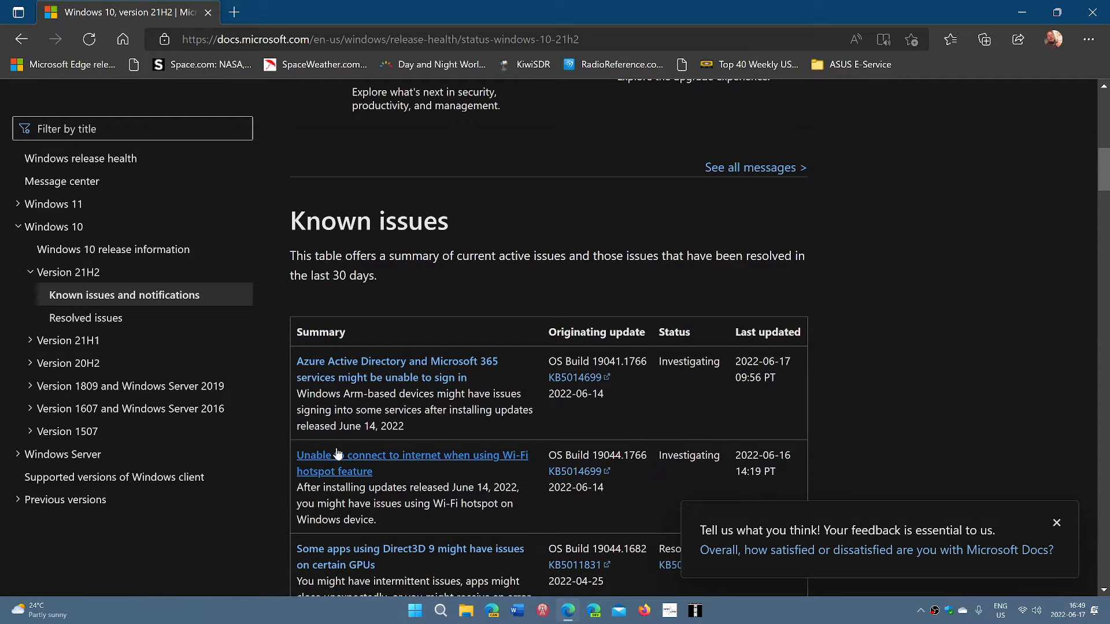
mouse_move(344, 466)
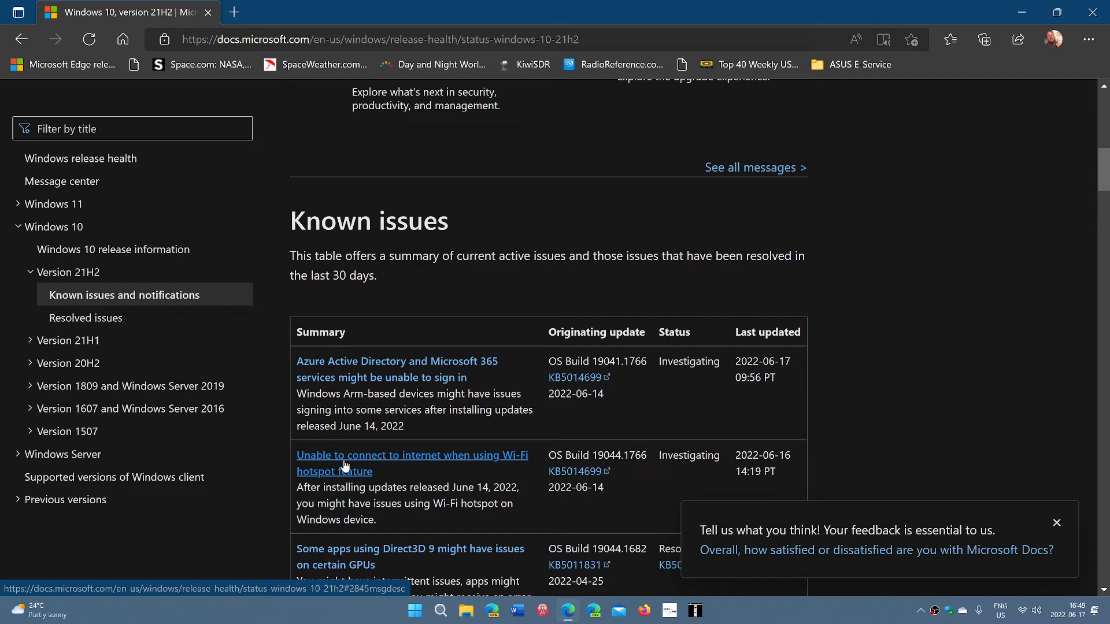
scroll(down, 3)
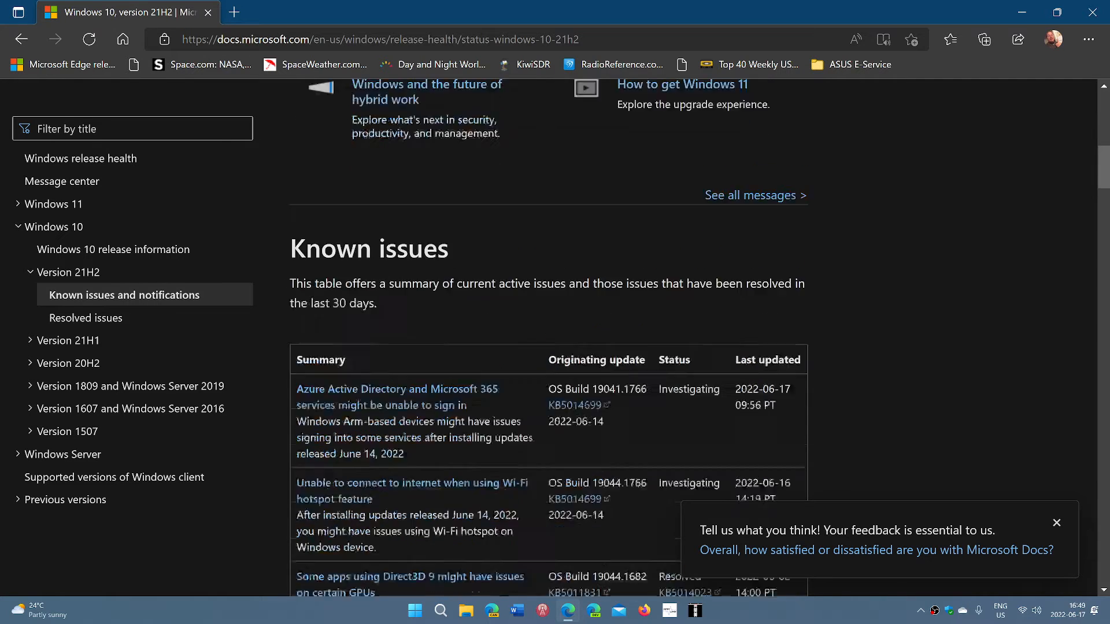
scroll(up, 3)
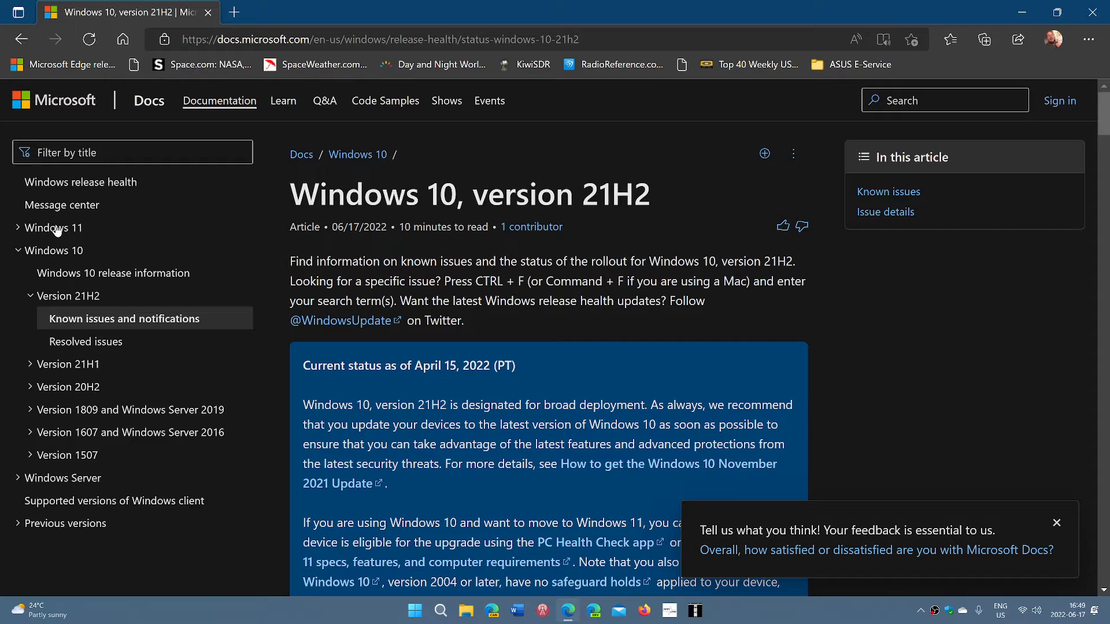
Step: Navigate via the Windows 11 nav section to Known issues and notifications and view its issues table
click(54, 228)
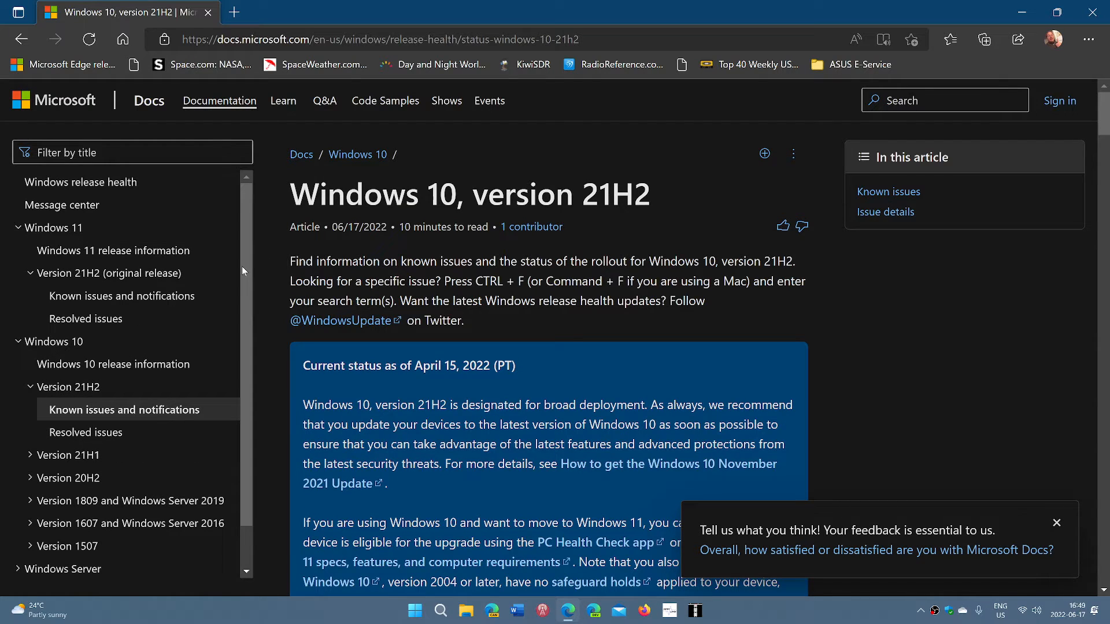
click(121, 296)
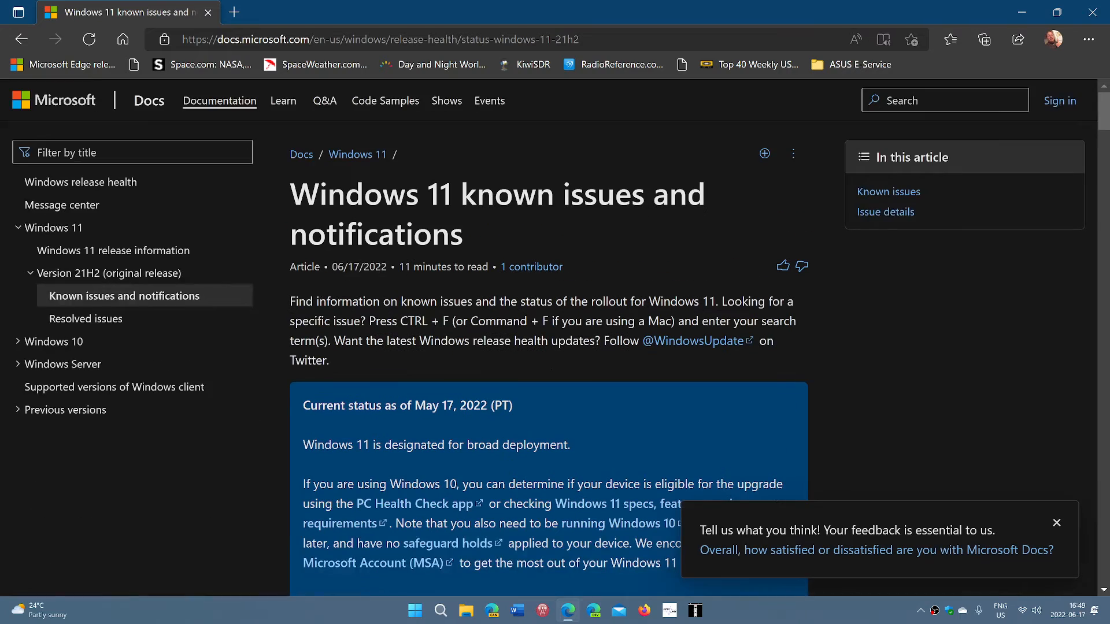
scroll(down, 3)
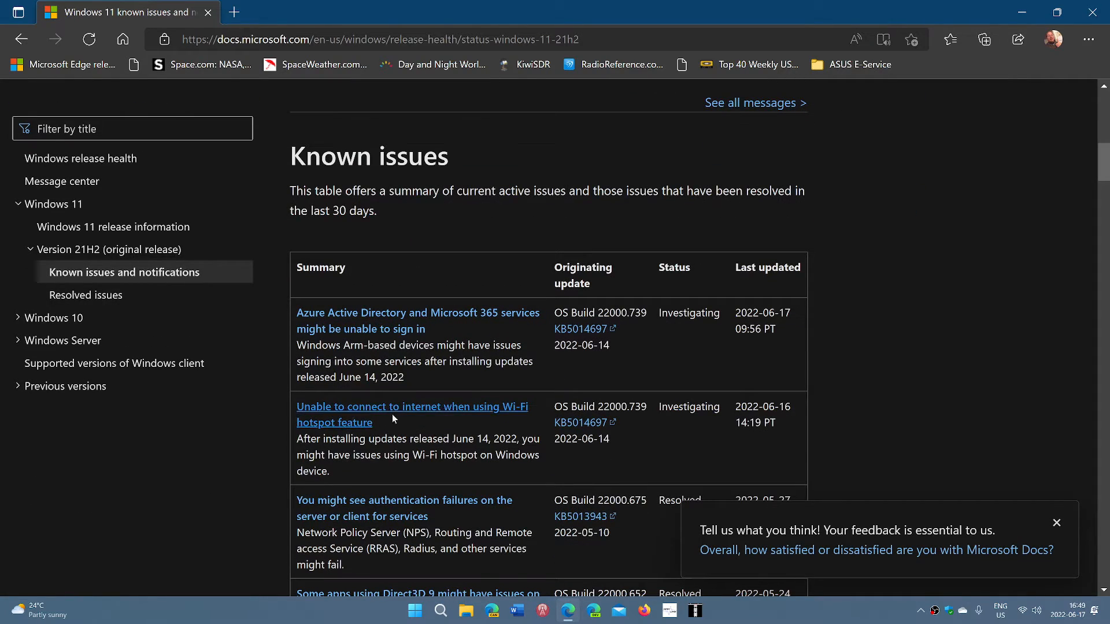
mouse_move(514, 417)
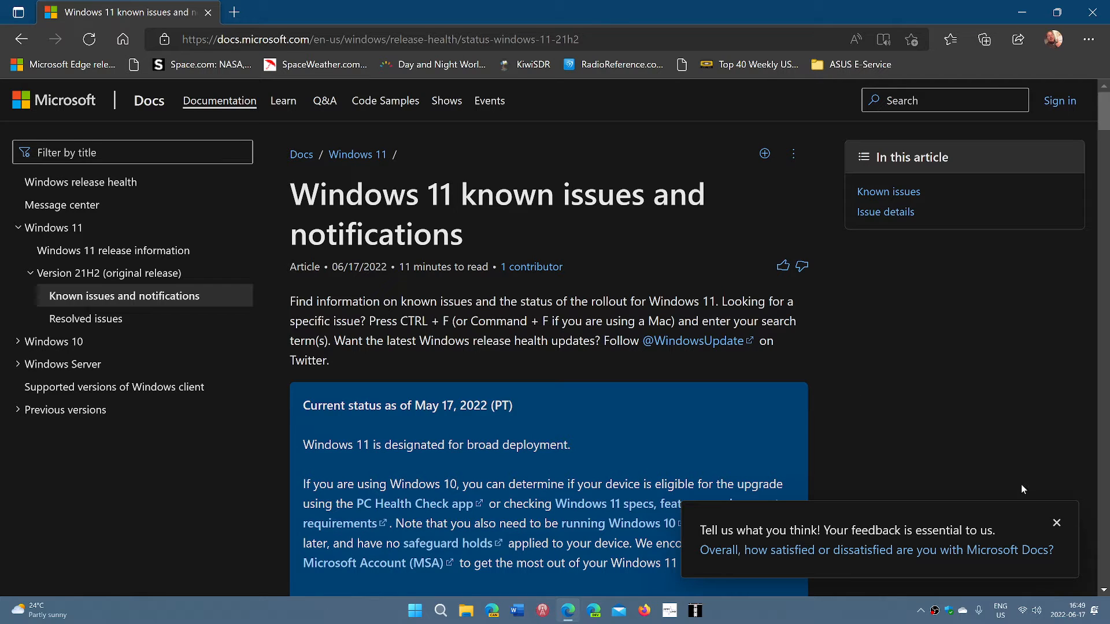
mouse_move(957, 440)
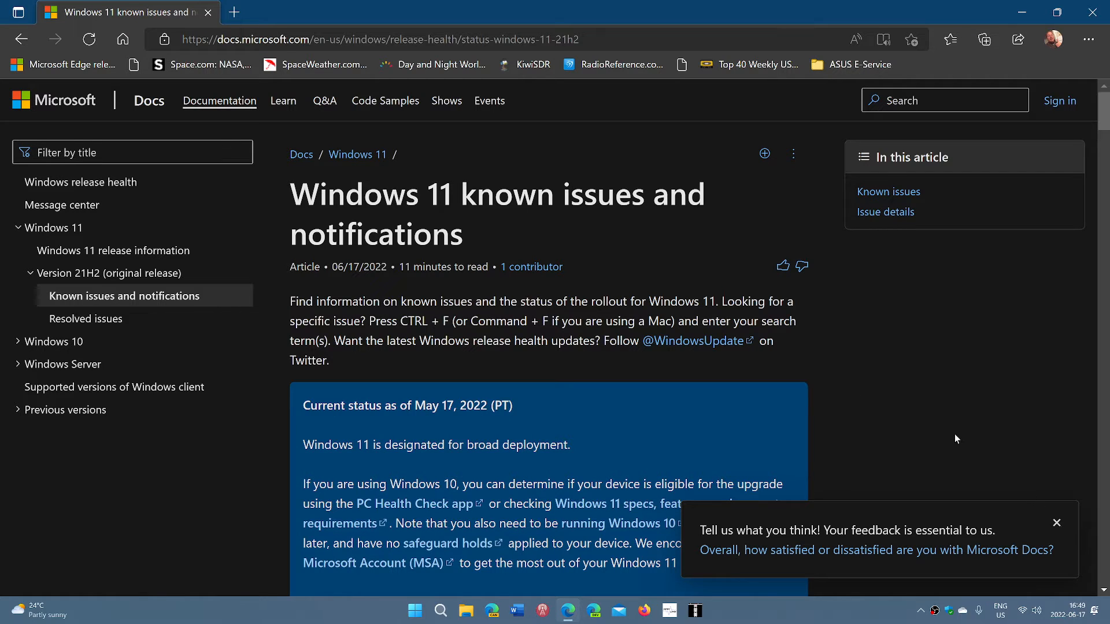
Step: Close the 'Tell us what you think!' feedback popup
click(1056, 523)
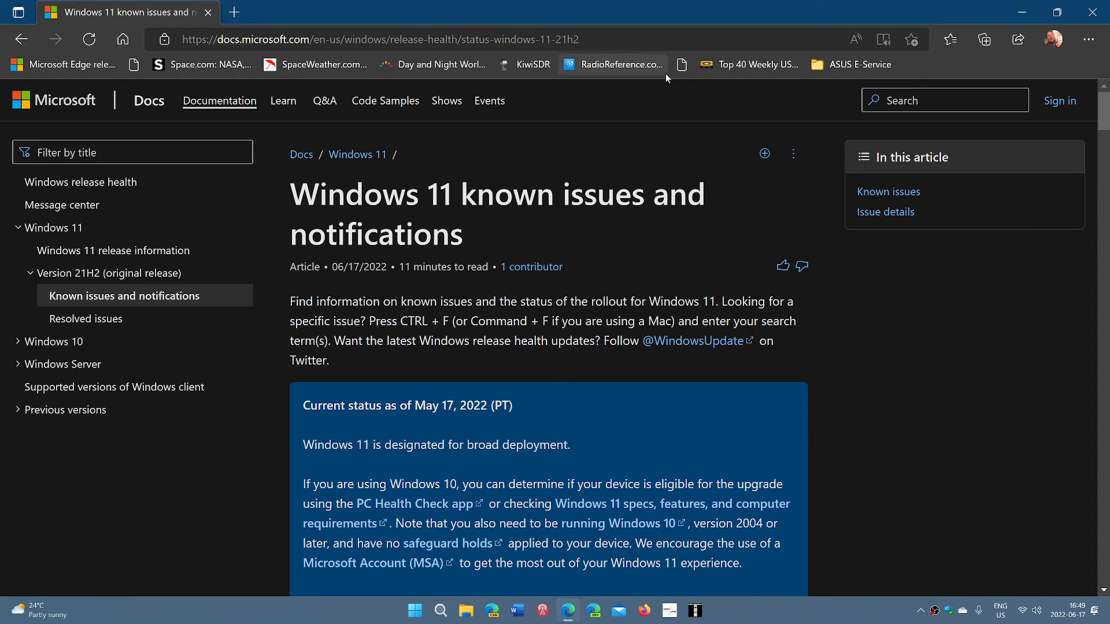
Step: Bring up the context menu near the bookmarks bar above the page
right_click(380, 40)
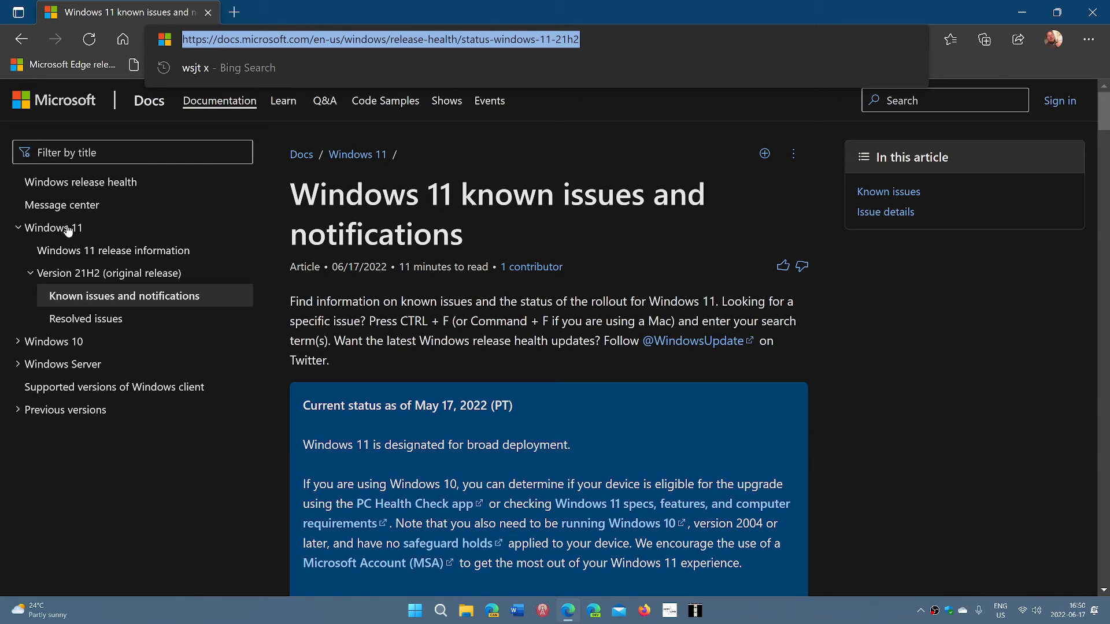
mouse_move(77, 301)
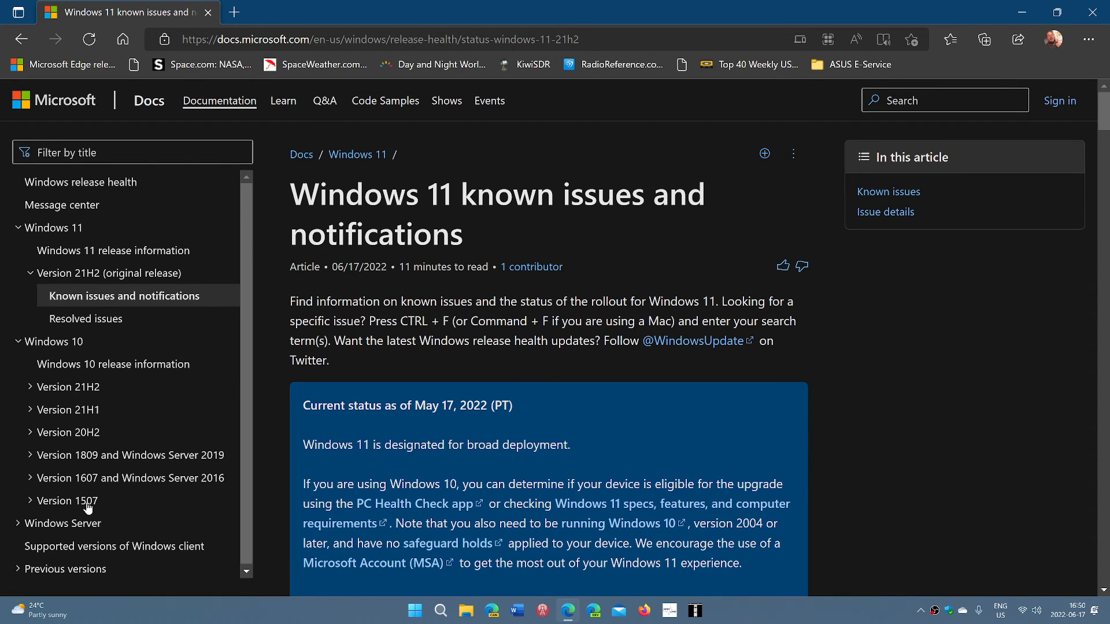
mouse_move(841, 416)
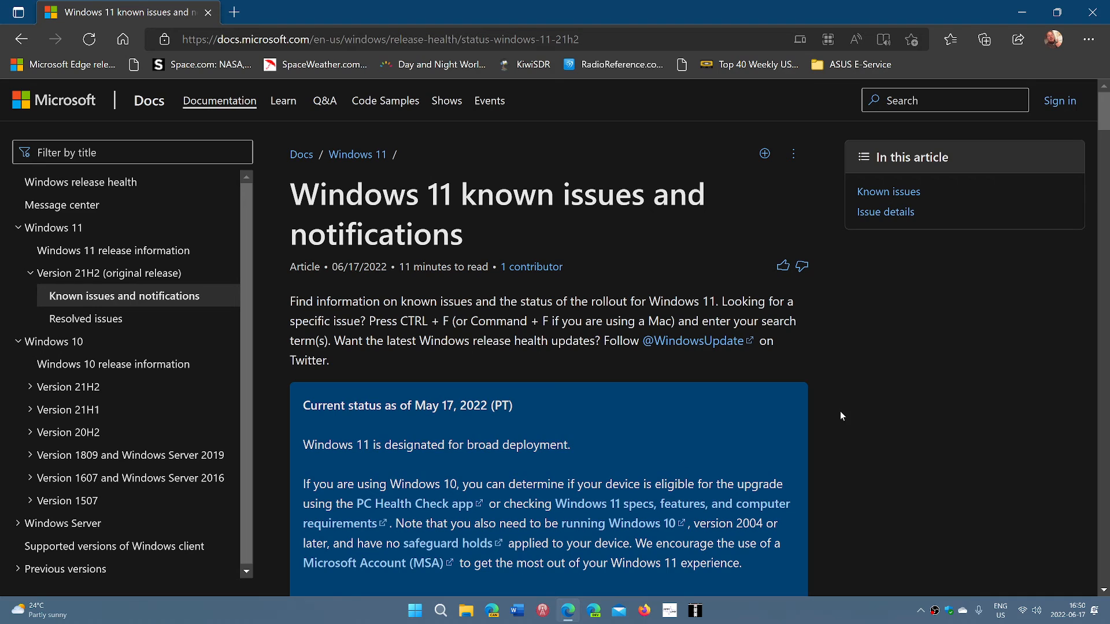